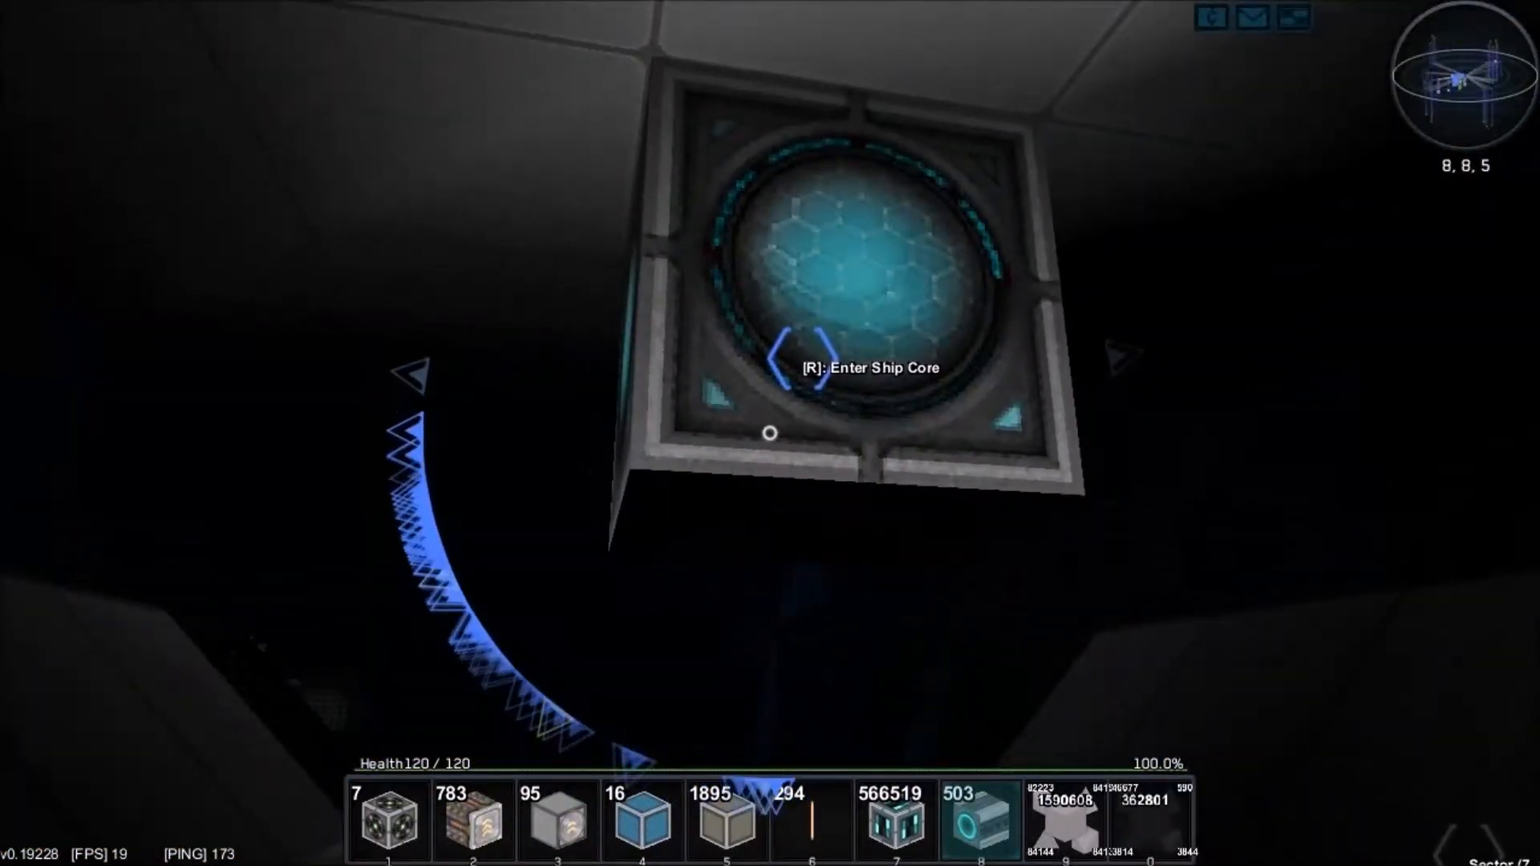
# Enter the ship core with R to pilot the ship and start it rotating around the planet
pyautogui.press('r')
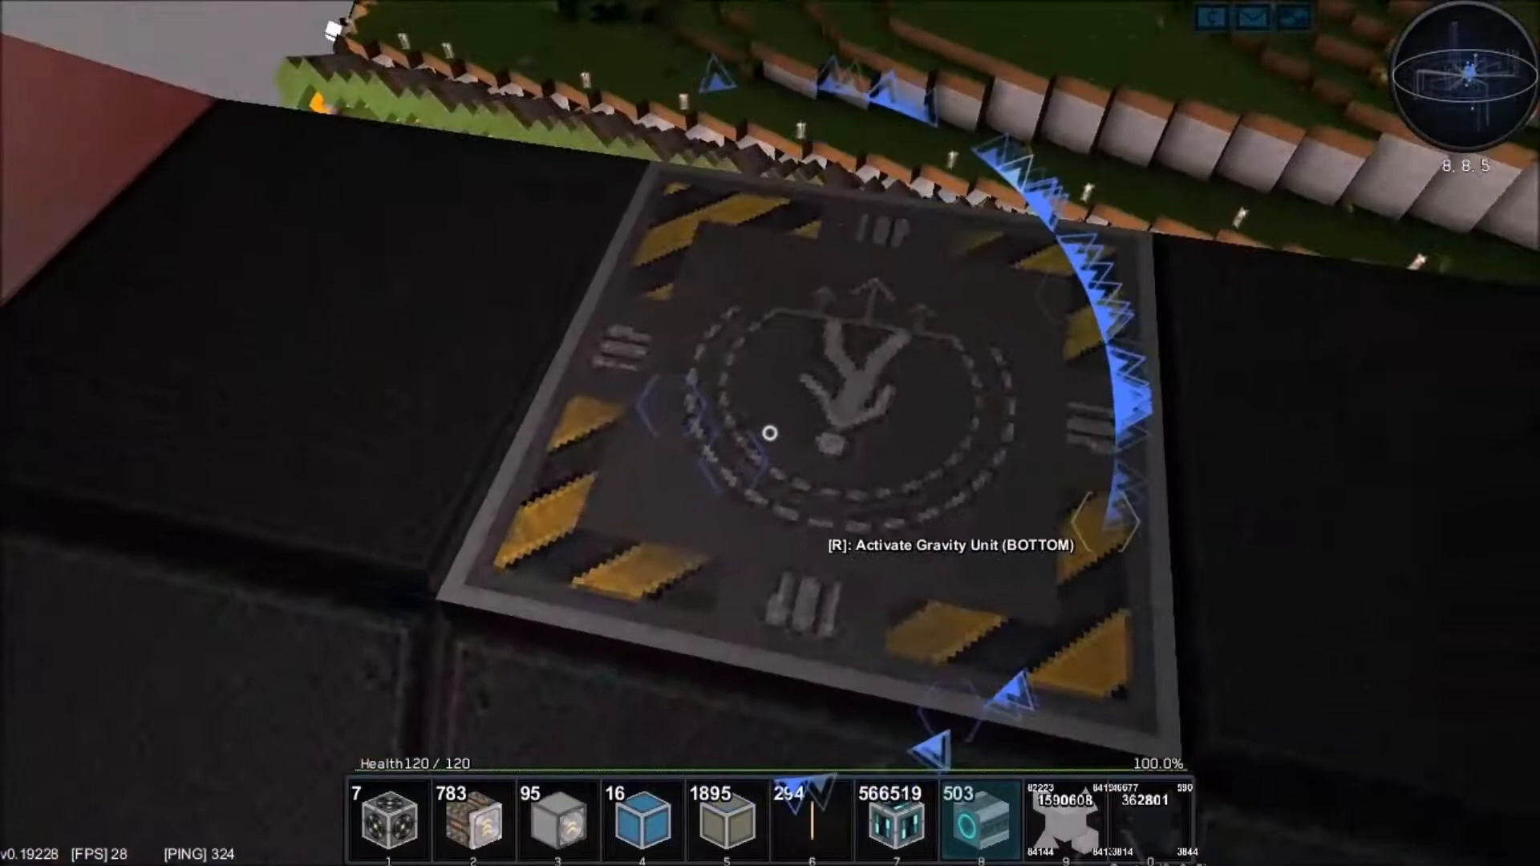
# Leave the ship's gravity field via the bottom gravity unit, neutralizing gravity
pyautogui.press('r')
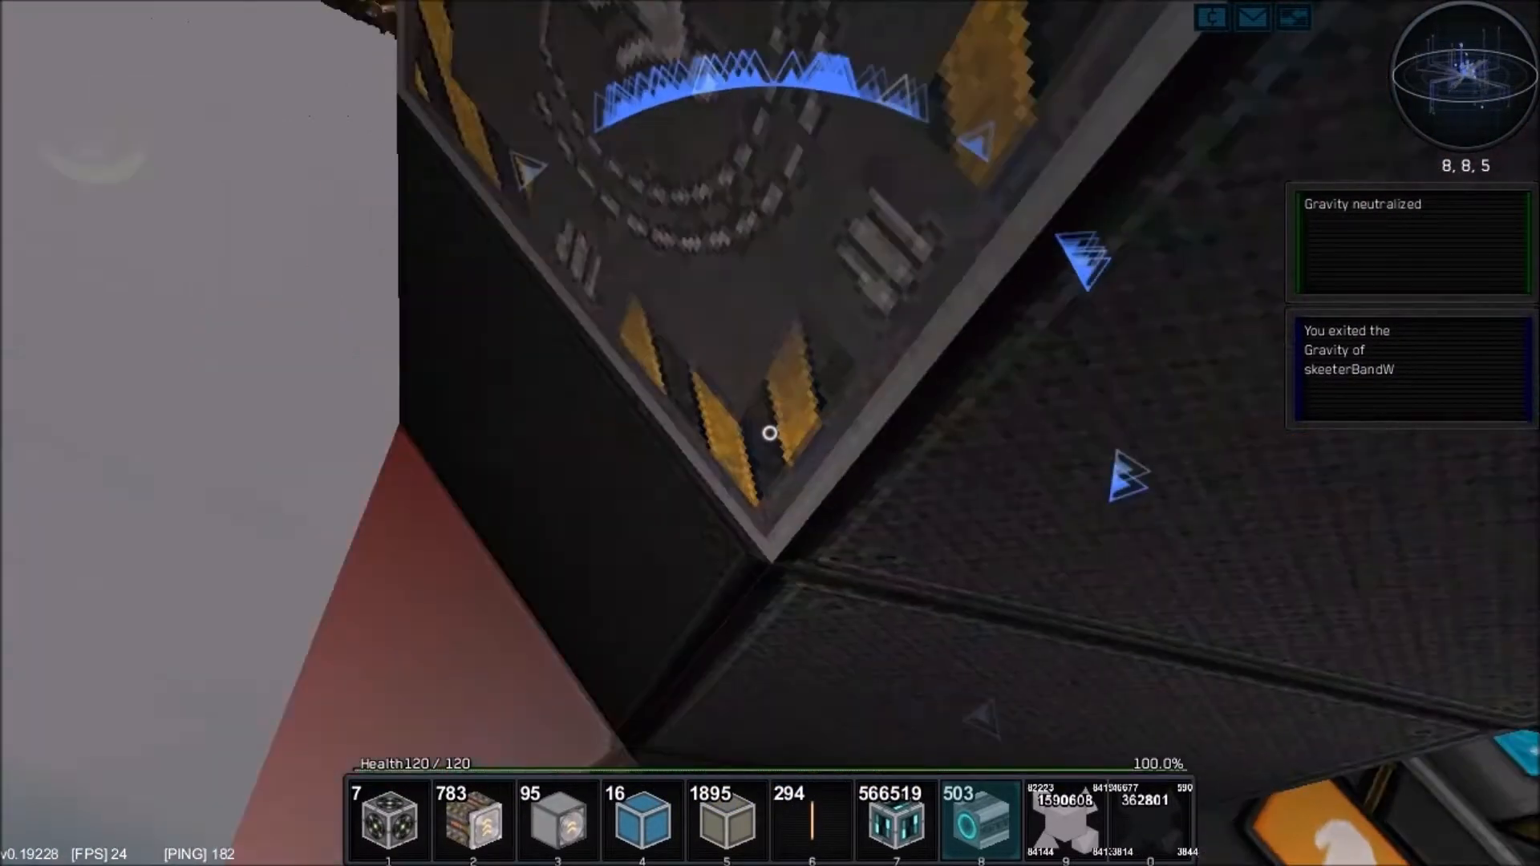